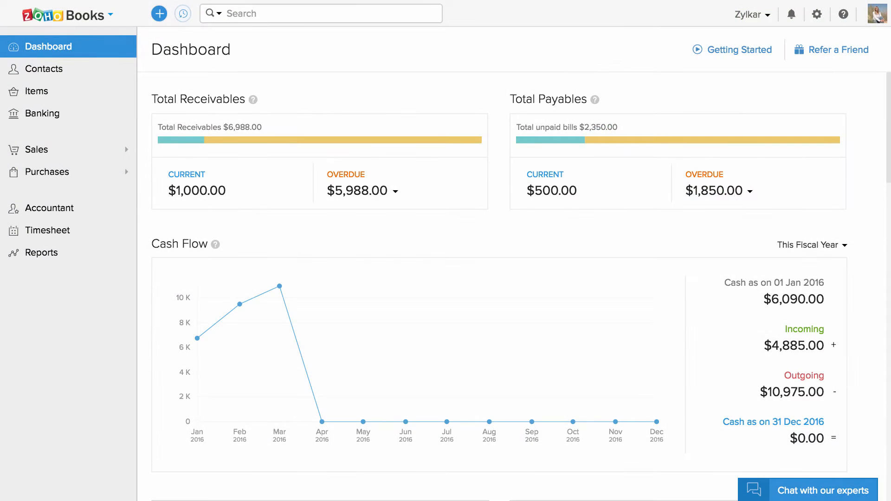
# Step: Go to Sales > Estimates and start a new estimate from the quick-create menu
pyautogui.click(36, 149)
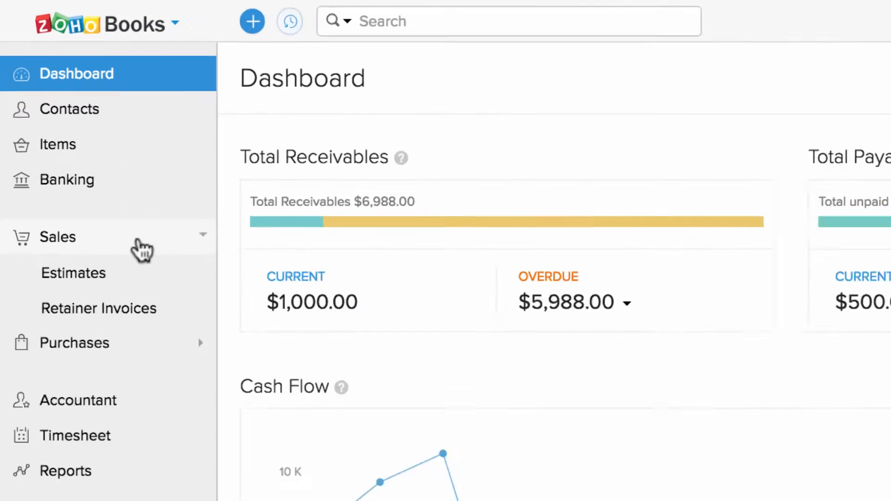
pyautogui.click(57, 237)
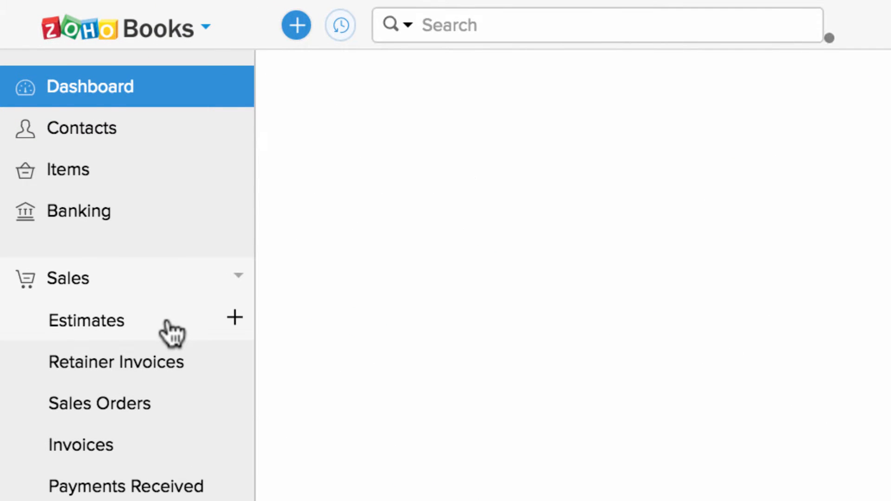
pyautogui.click(86, 319)
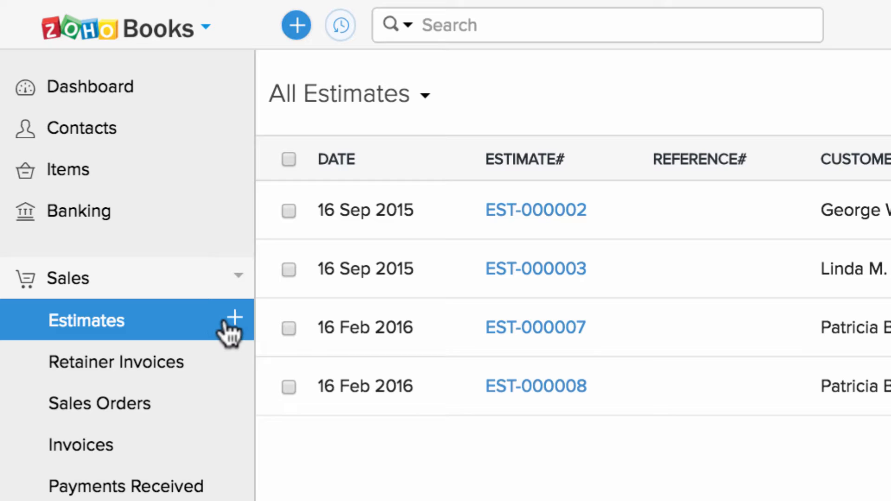
pyautogui.click(296, 25)
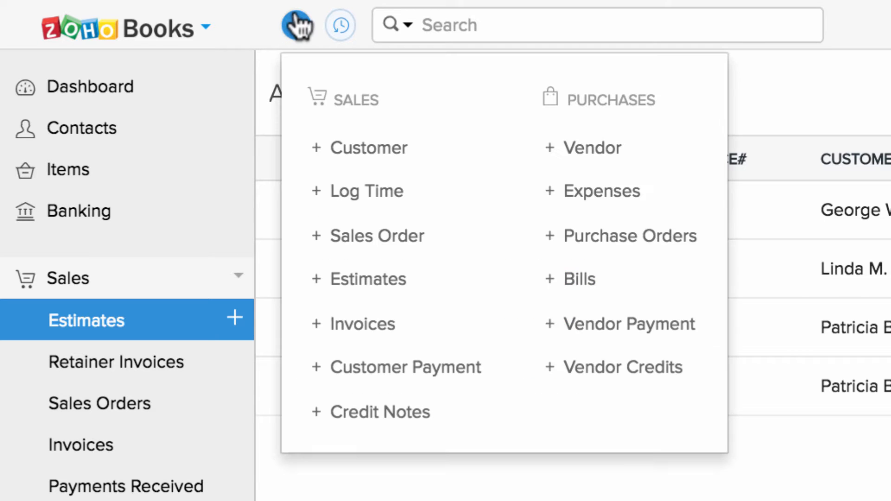
pyautogui.click(295, 25)
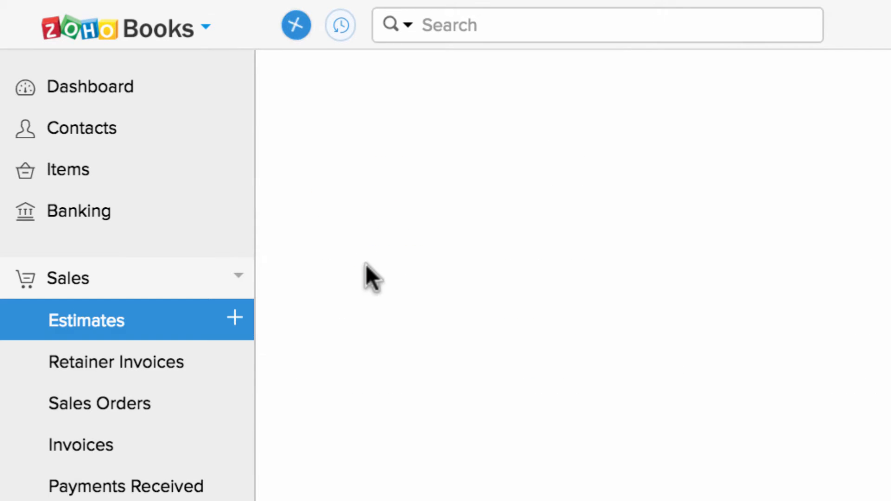
pyautogui.click(234, 317)
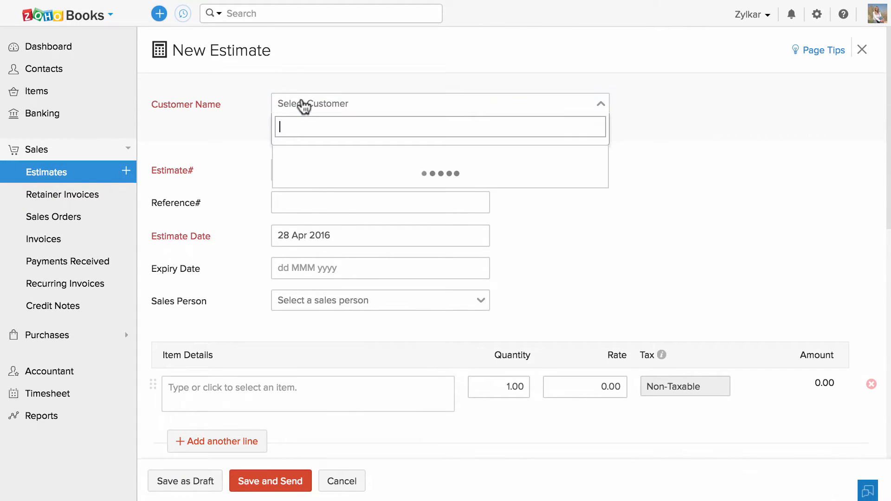
pyautogui.click(439, 173)
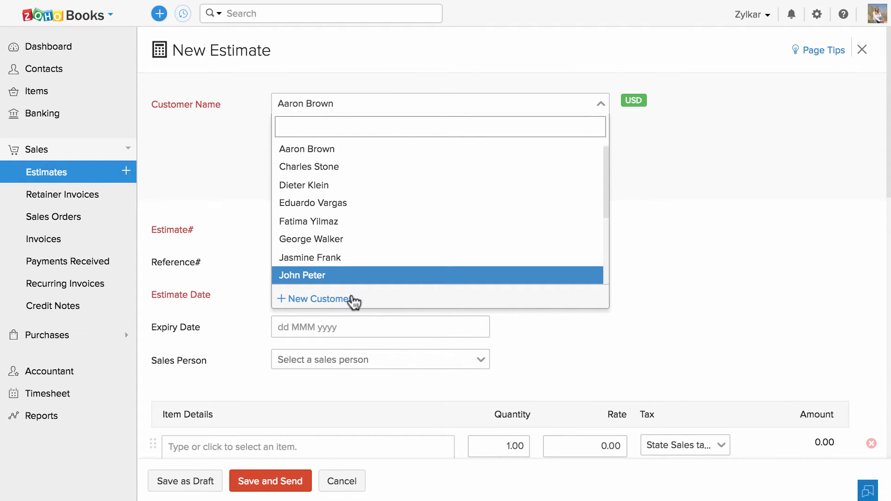
pyautogui.click(307, 149)
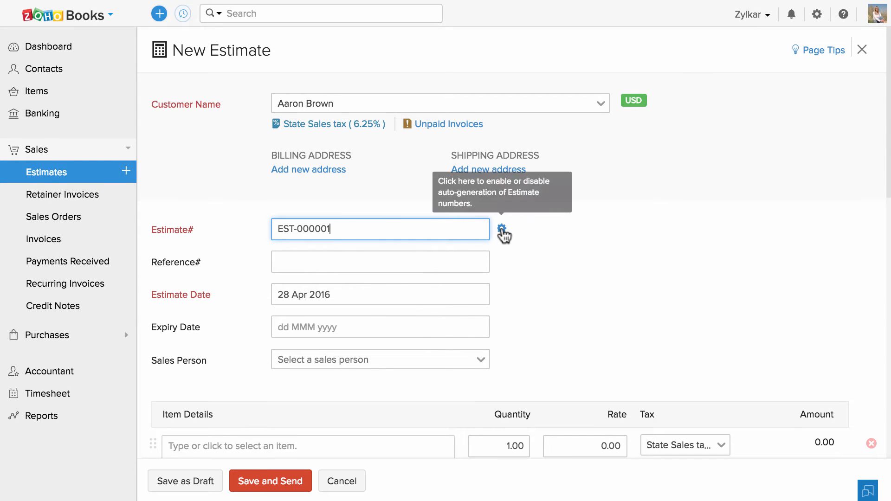
pyautogui.click(501, 228)
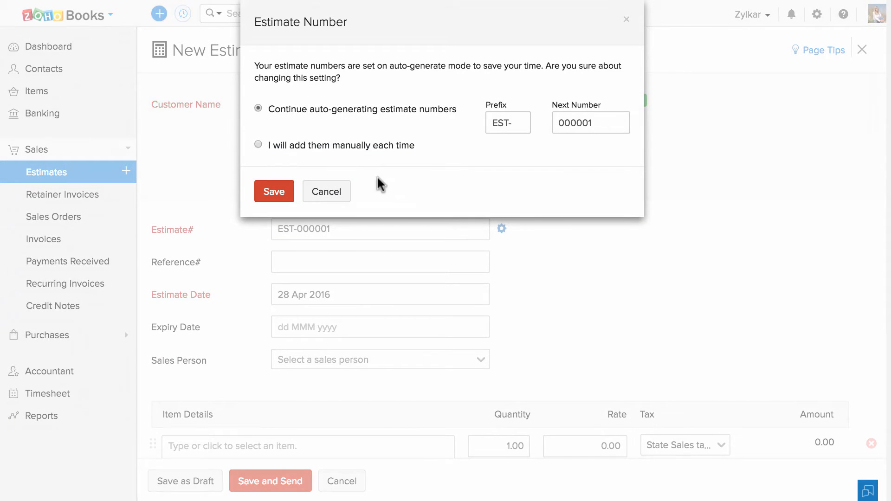
pyautogui.moveTo(326, 192)
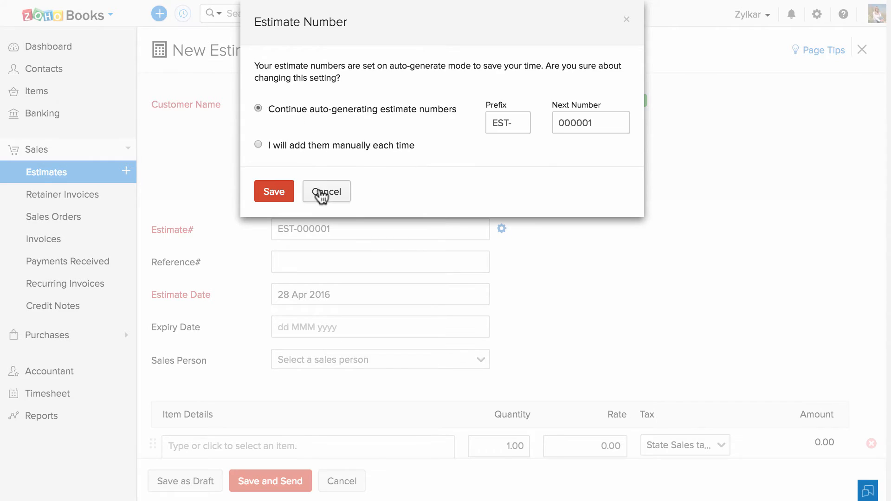
pyautogui.click(326, 191)
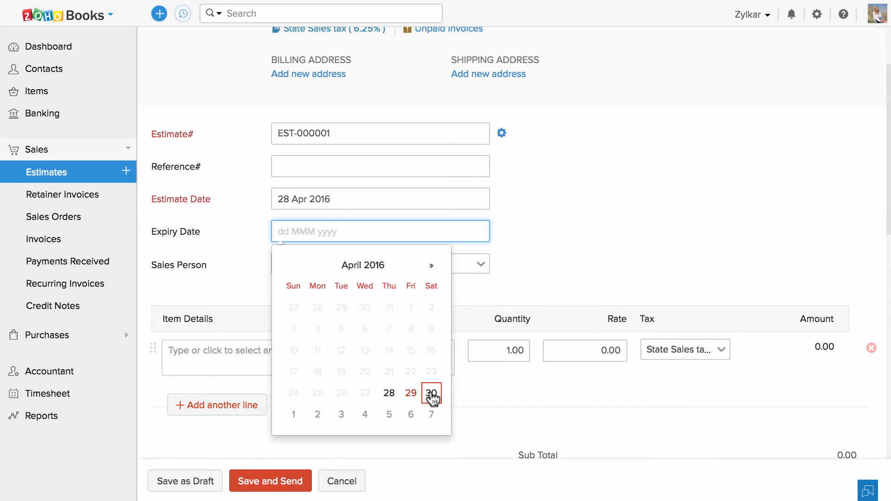
# Step: Set expiry to 30 Apr 2016 and create and assign salesperson Aaron
pyautogui.click(431, 393)
pyautogui.write('Aaron')
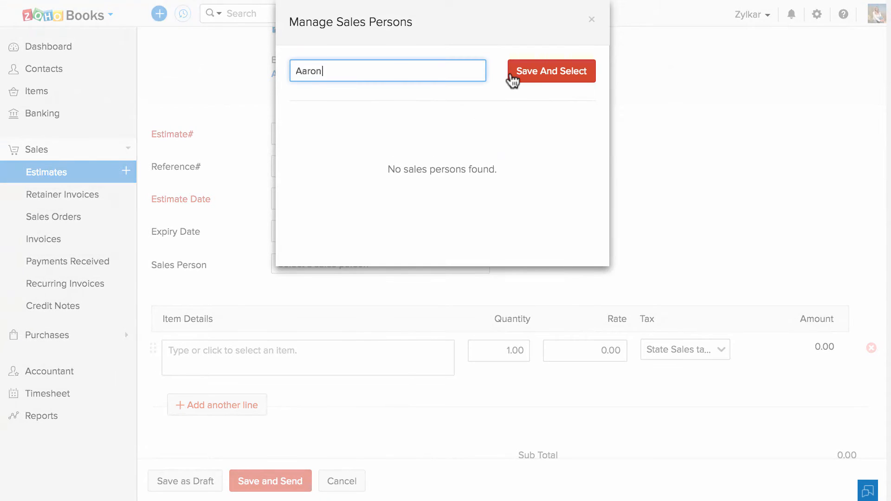
pyautogui.click(549, 71)
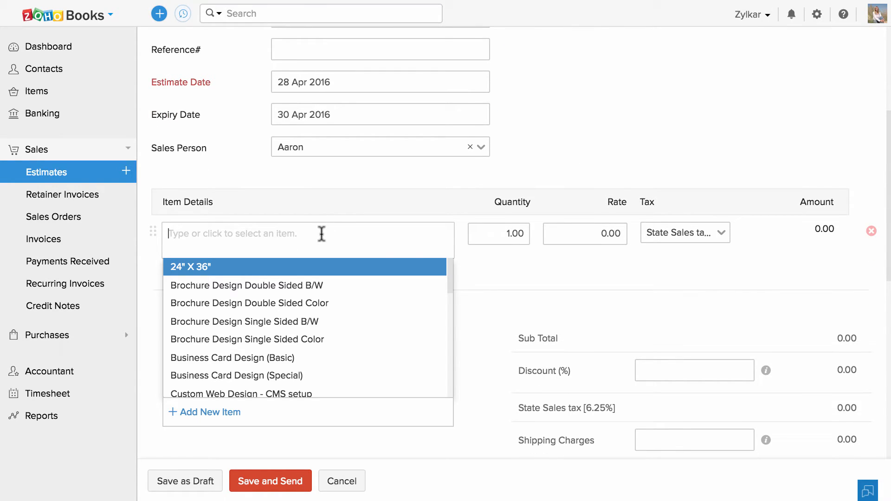
# Step: Add Double Sided Color and Single Sided B/W brochure lines, 9% discount, -0.69 adjustment
pyautogui.click(249, 303)
pyautogui.write('630')
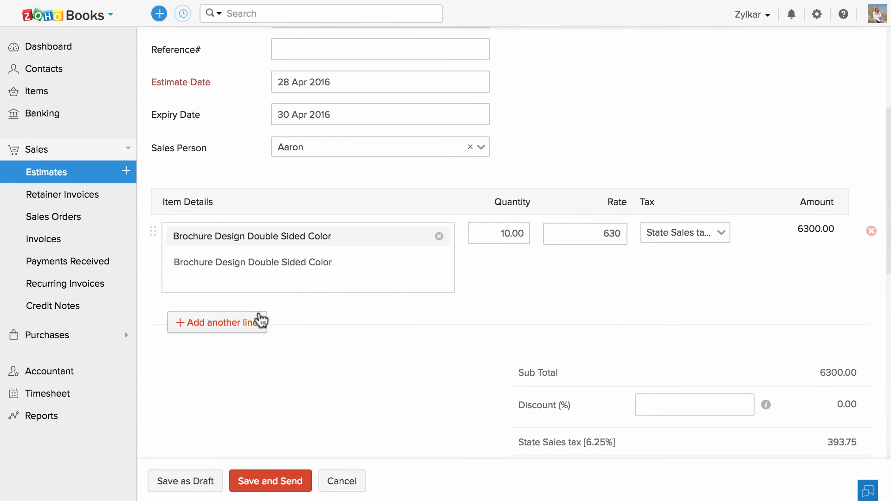
pyautogui.click(217, 322)
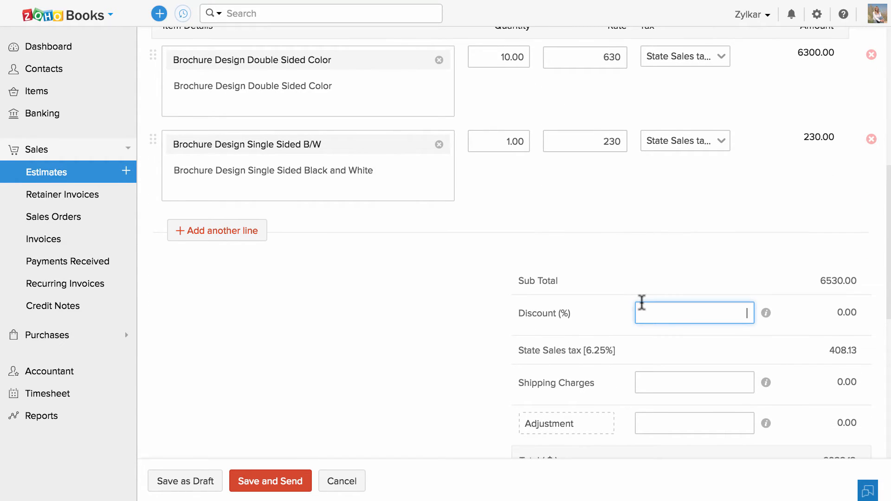
pyautogui.write('9')
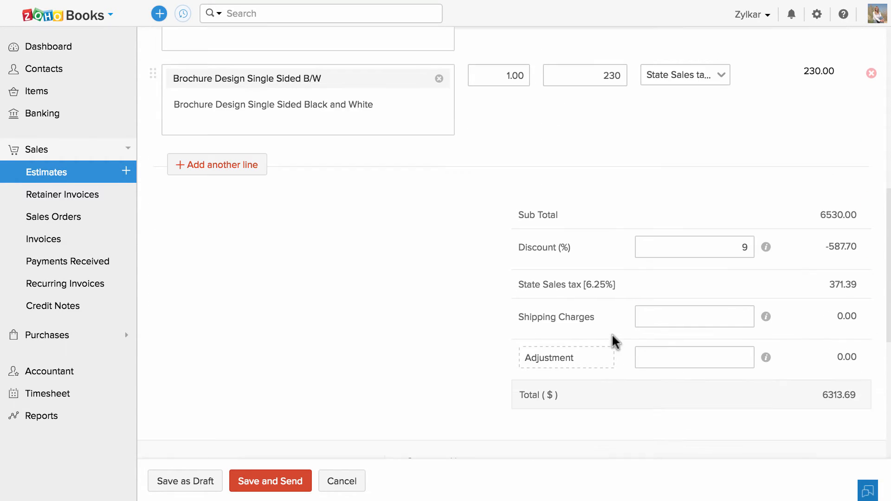
pyautogui.click(693, 357)
pyautogui.write('-.69')
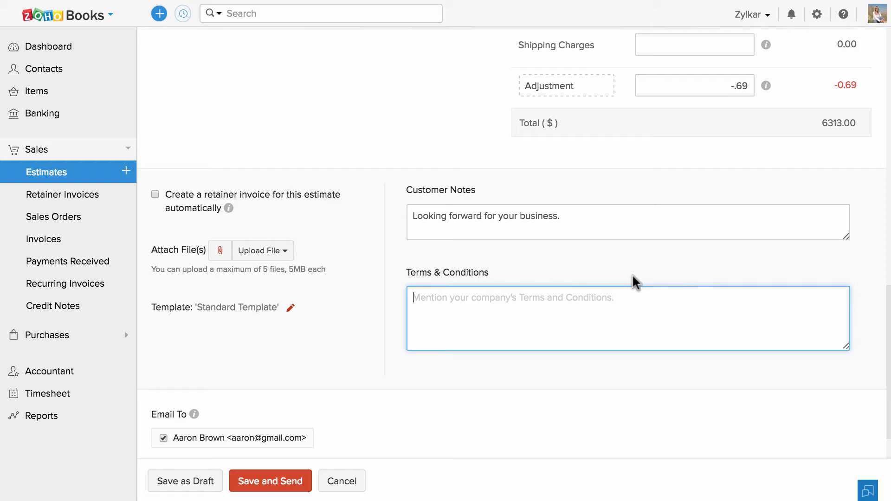
pyautogui.scroll(-3)
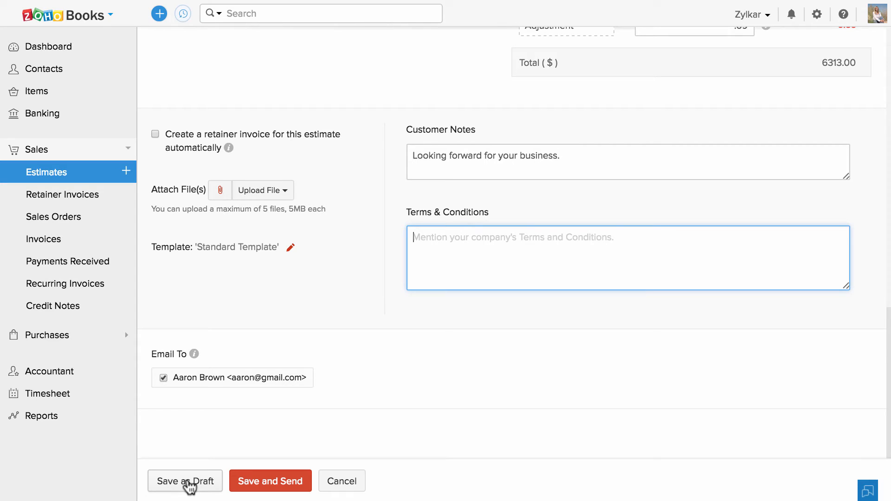
pyautogui.click(270, 481)
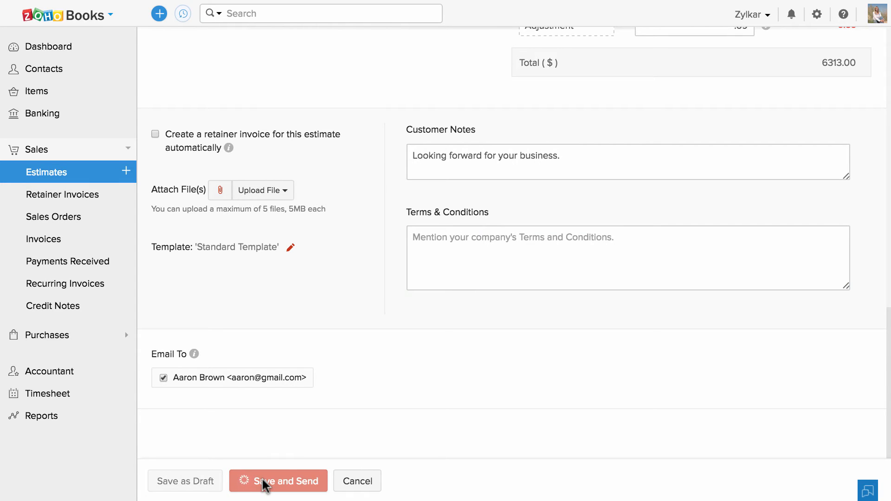
pyautogui.click(278, 481)
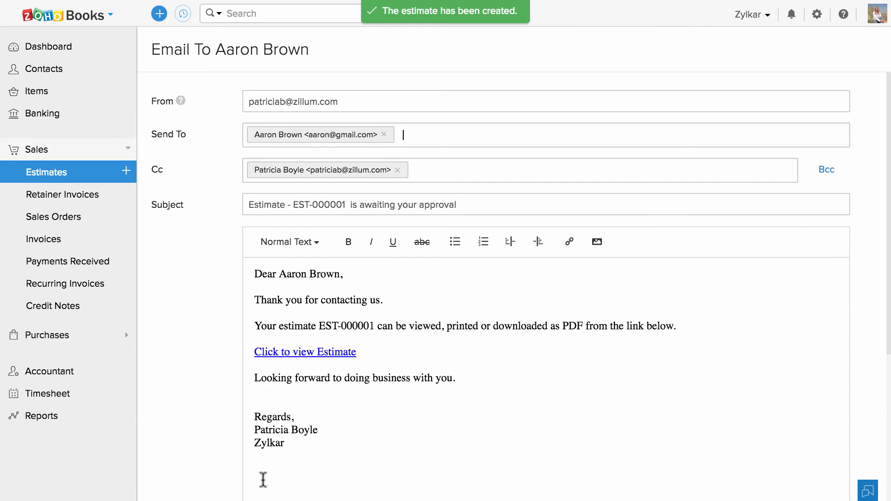
pyautogui.moveTo(390, 304)
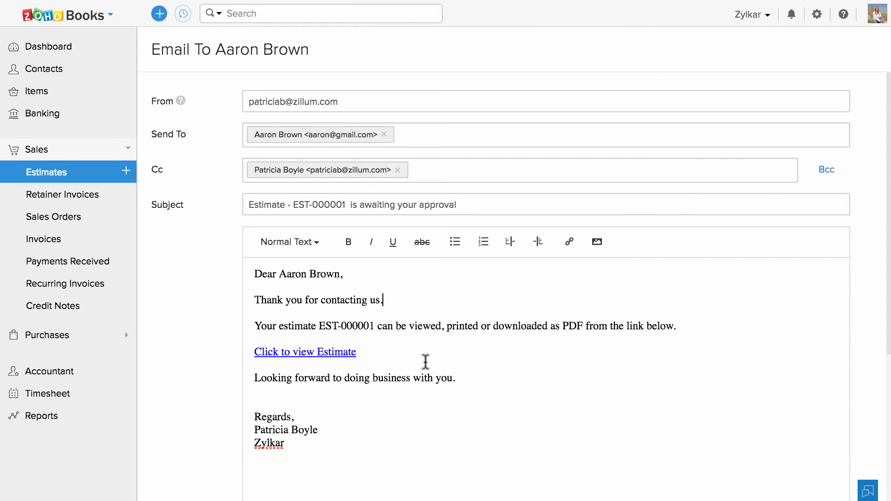
pyautogui.scroll(-3)
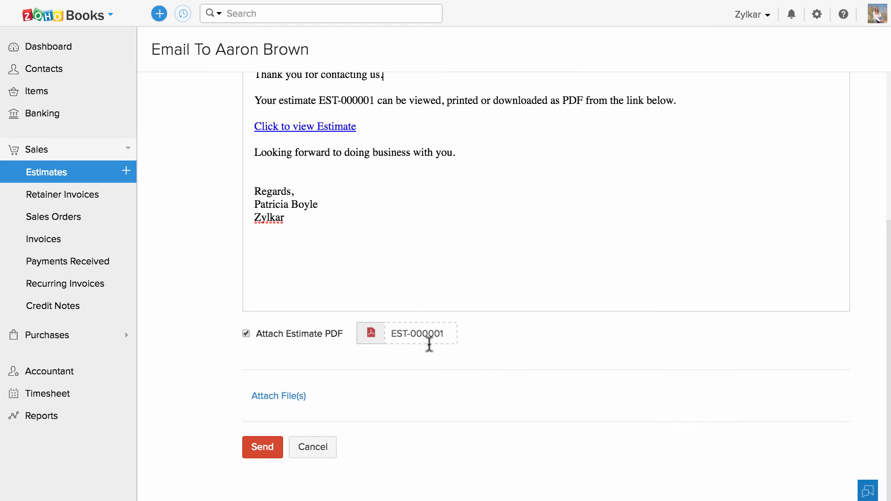
pyautogui.click(420, 333)
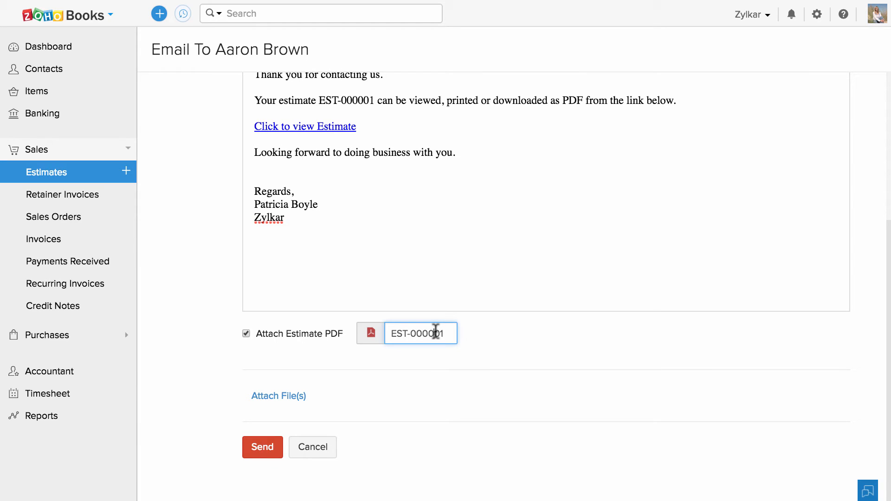
pyautogui.moveTo(295, 406)
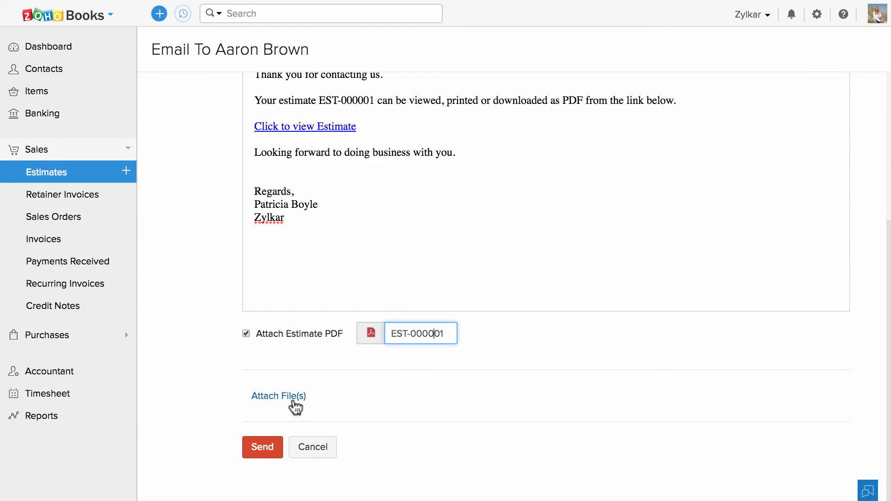
pyautogui.click(262, 448)
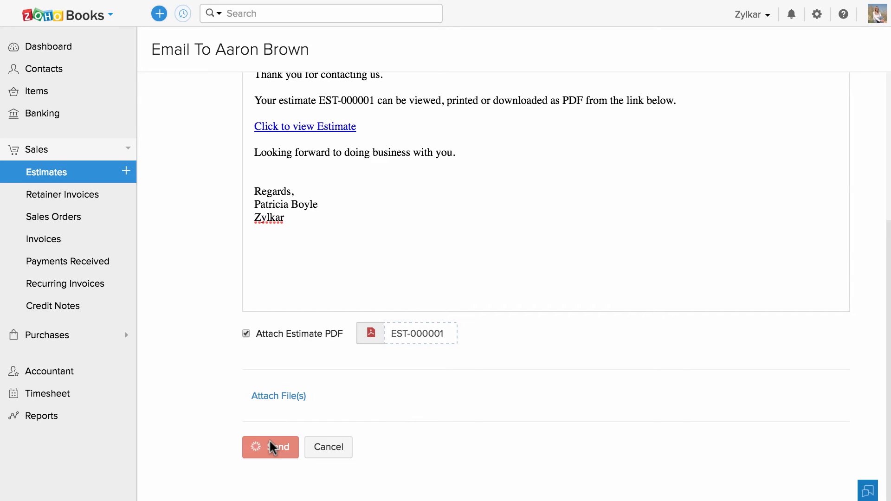
pyautogui.click(271, 447)
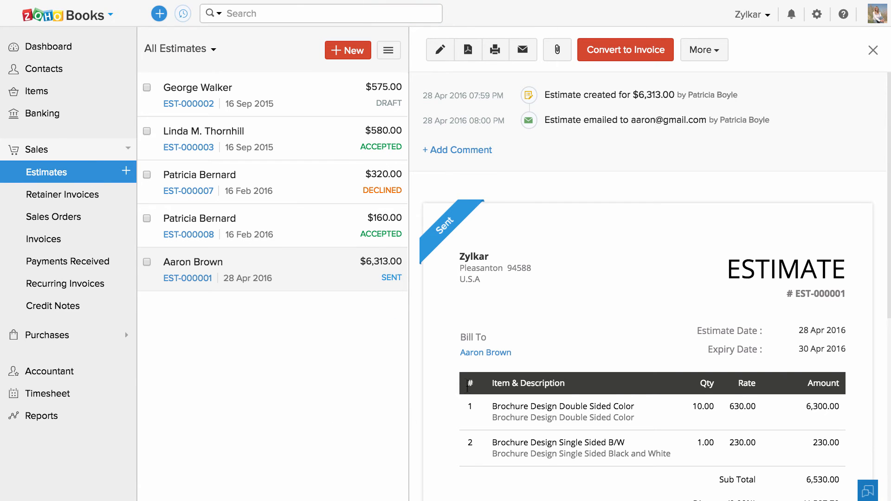
pyautogui.moveTo(448, 203)
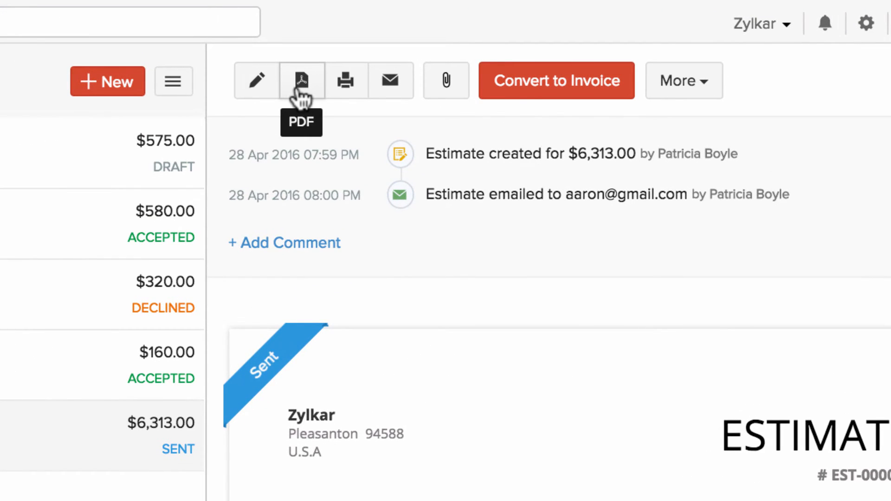
pyautogui.moveTo(345, 80)
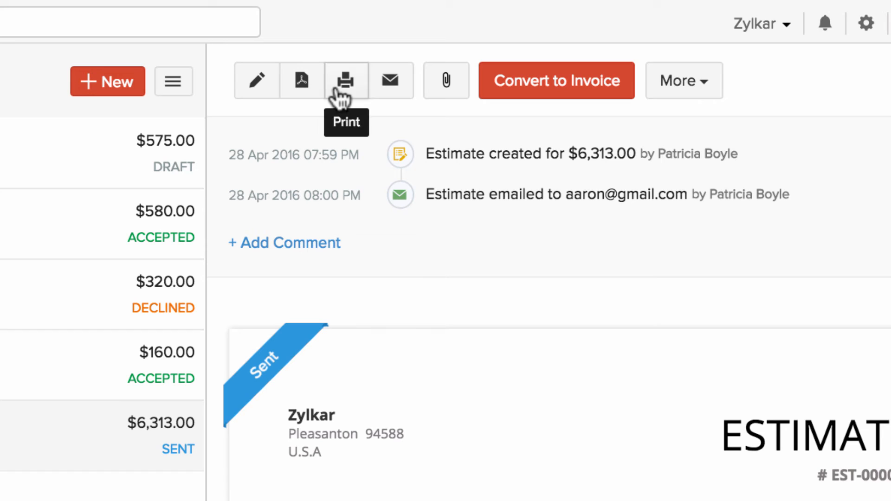
pyautogui.moveTo(391, 80)
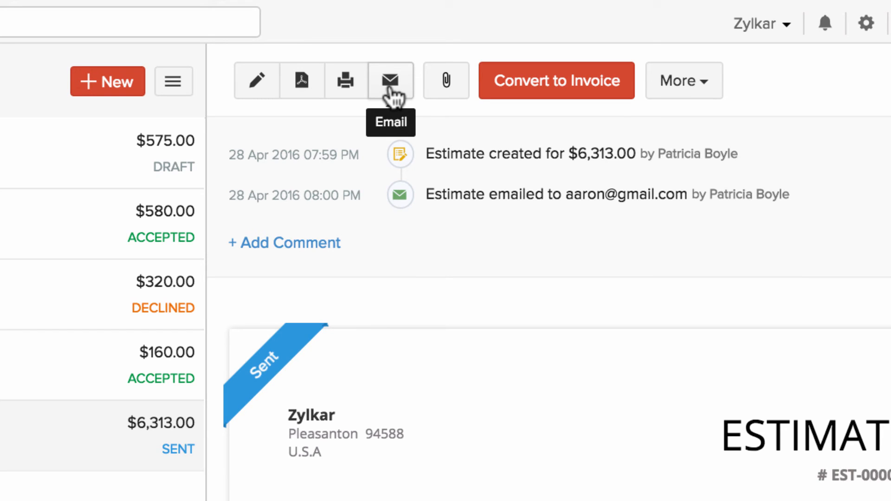
pyautogui.moveTo(446, 80)
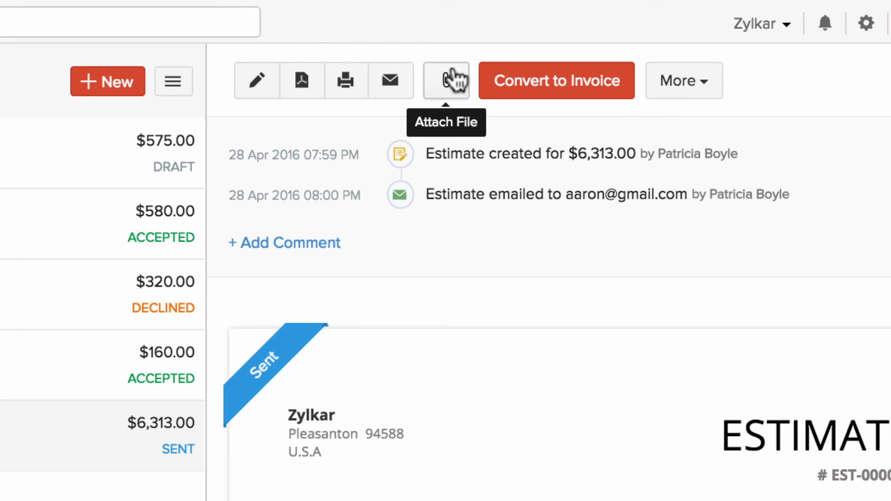
pyautogui.moveTo(516, 80)
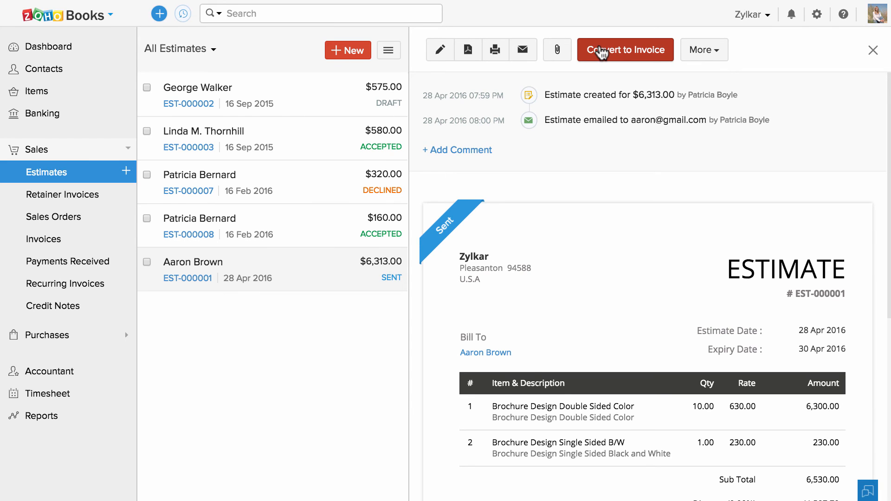
# Step: Start converting sent estimate EST-000001 into an invoice
pyautogui.click(388, 50)
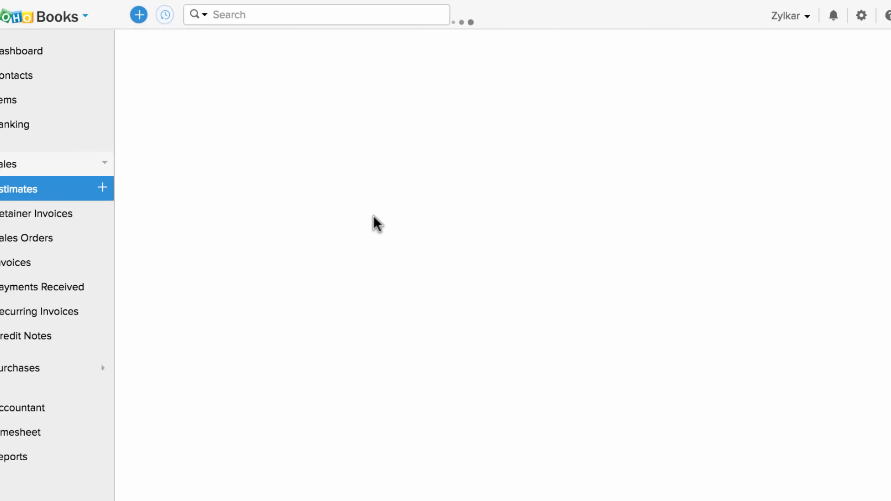
# Step: Show download options for the sample file link on the Import Estimates page
pyautogui.rightClick(227, 101)
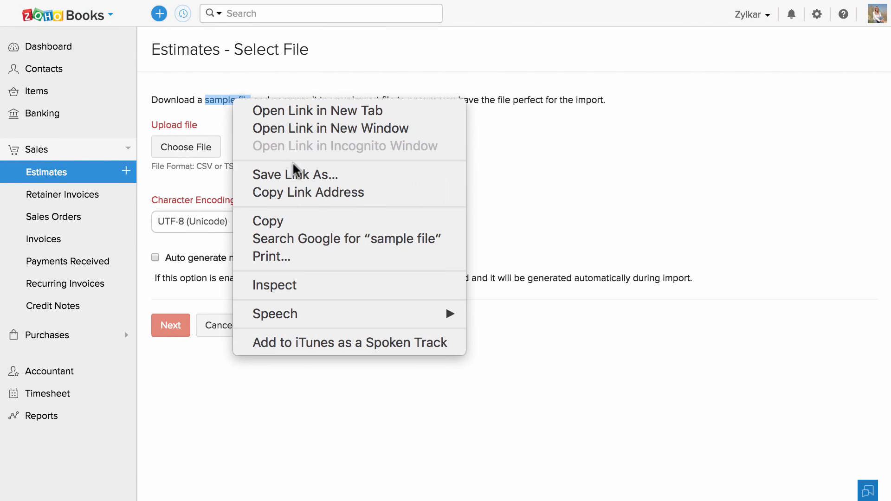
pyautogui.moveTo(308, 192)
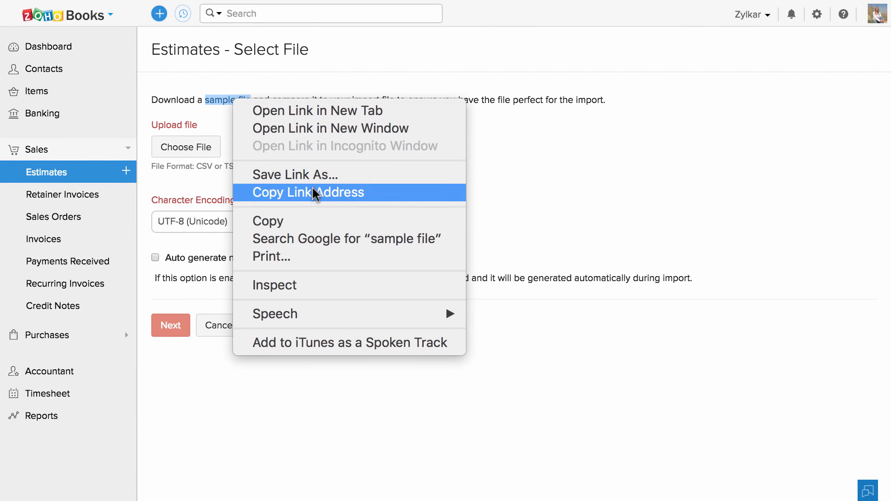
pyautogui.moveTo(347, 185)
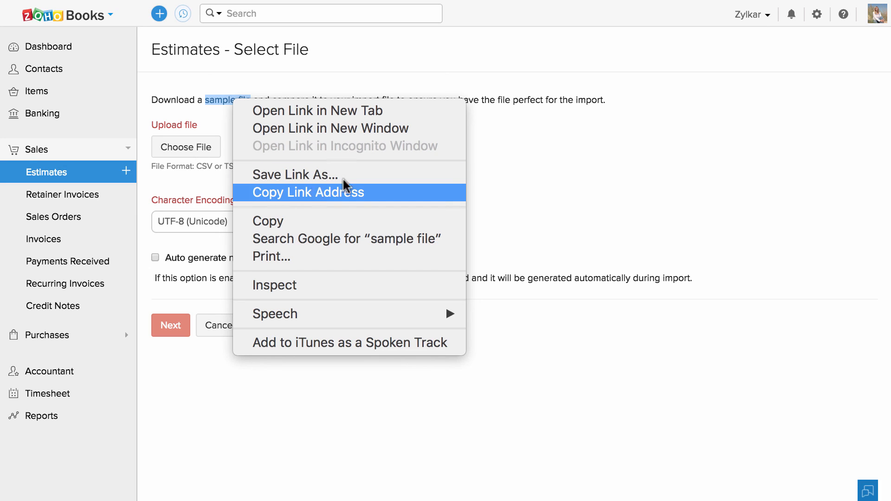